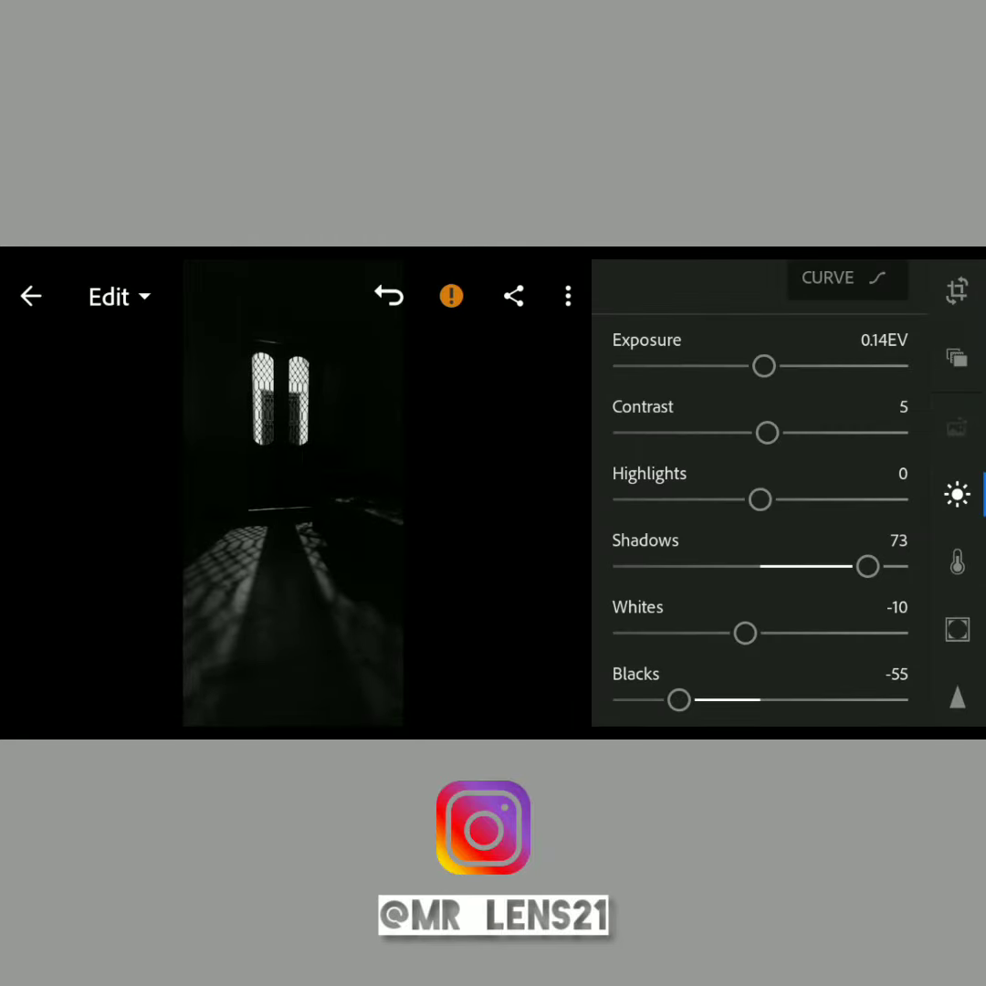
Darken exposure to -0.46 EV and lower vibrance from 20 to 18.
left_click_drag(765, 366, 752, 365)
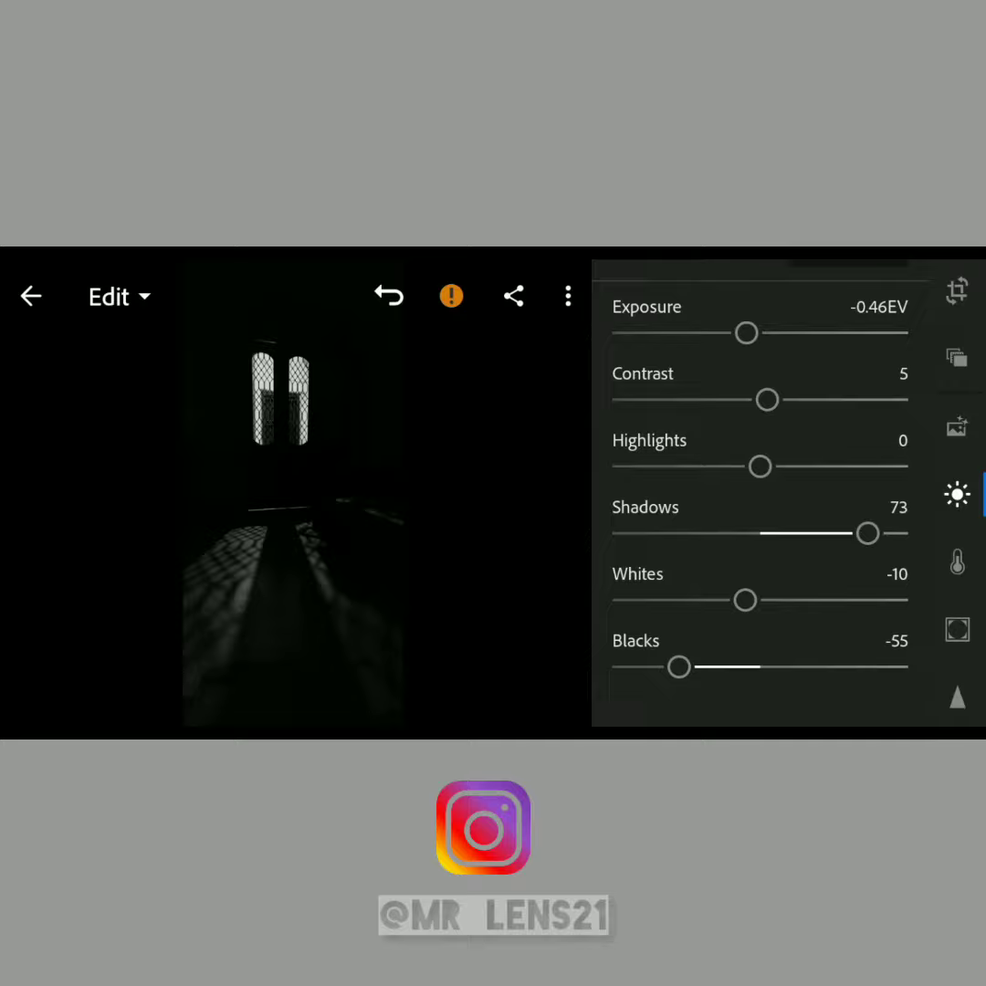
left_click(957, 563)
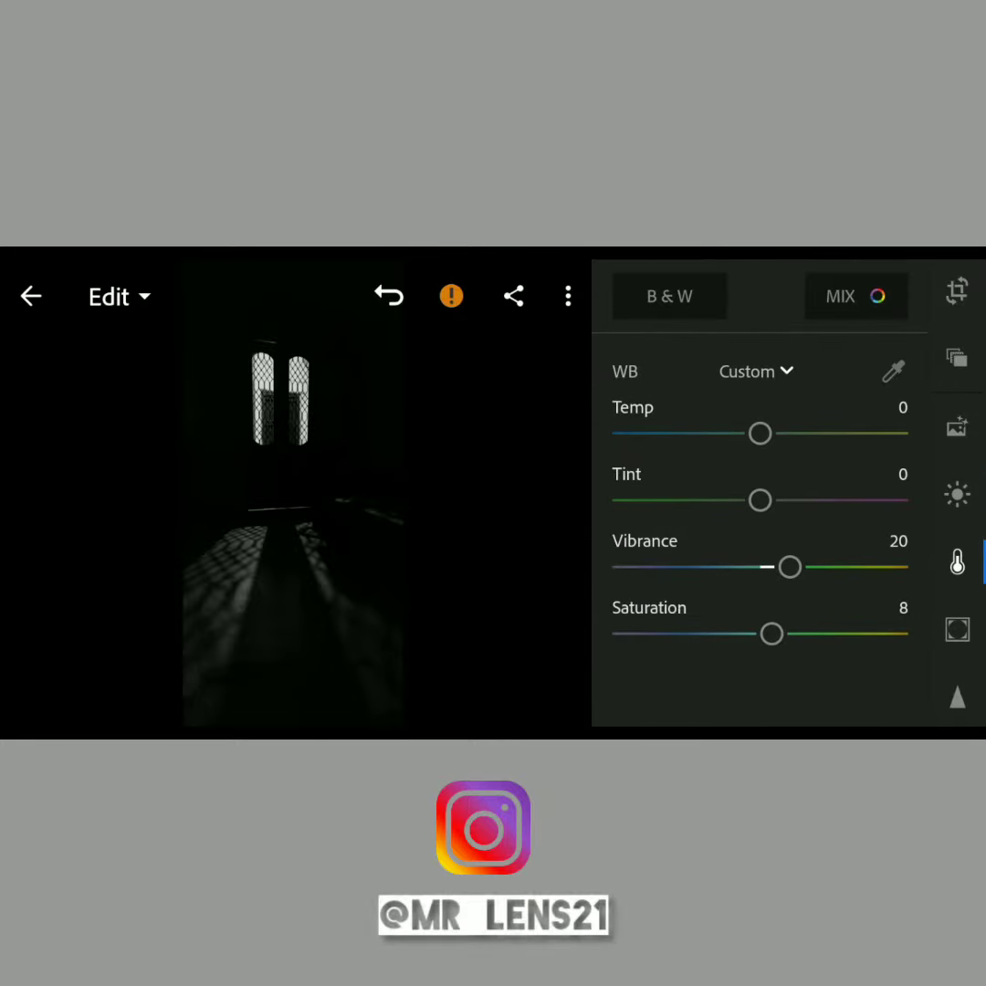
left_click_drag(789, 566, 787, 566)
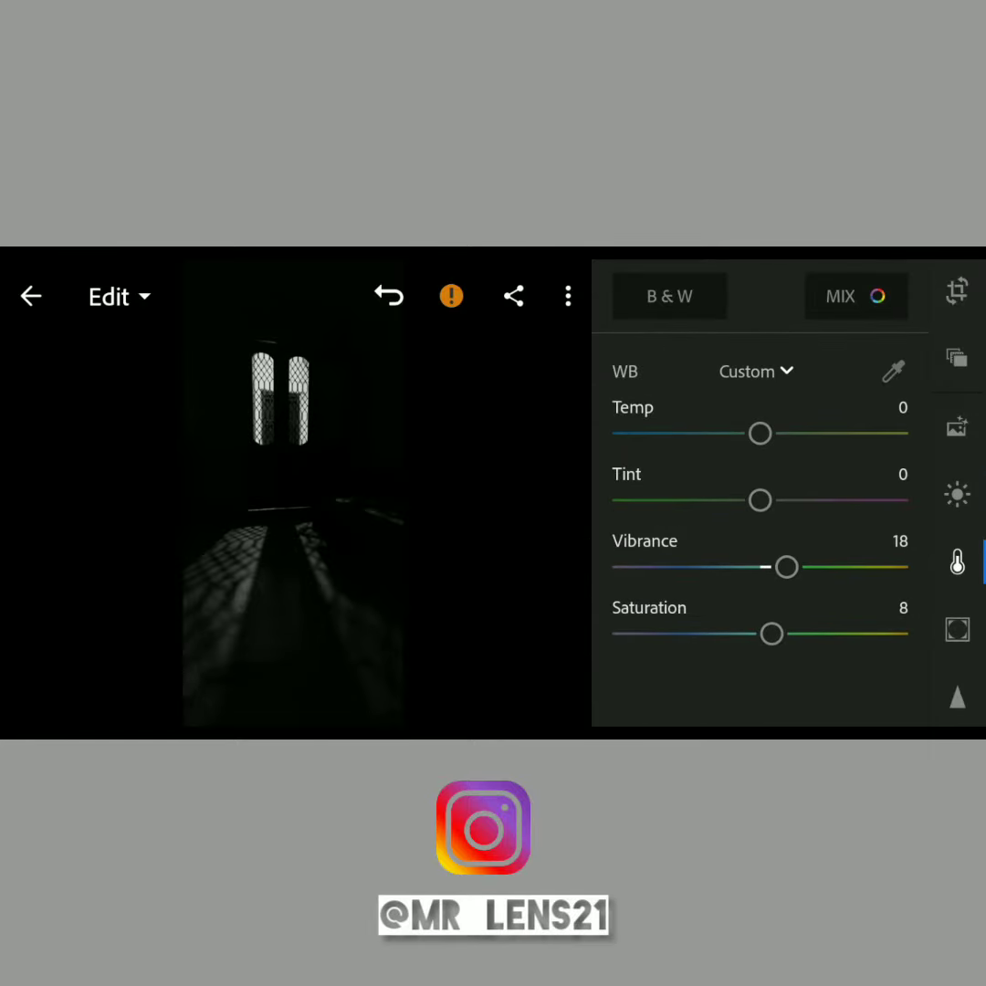
In Effects, reduce texture to -57 and clarity to -15.
left_click(957, 629)
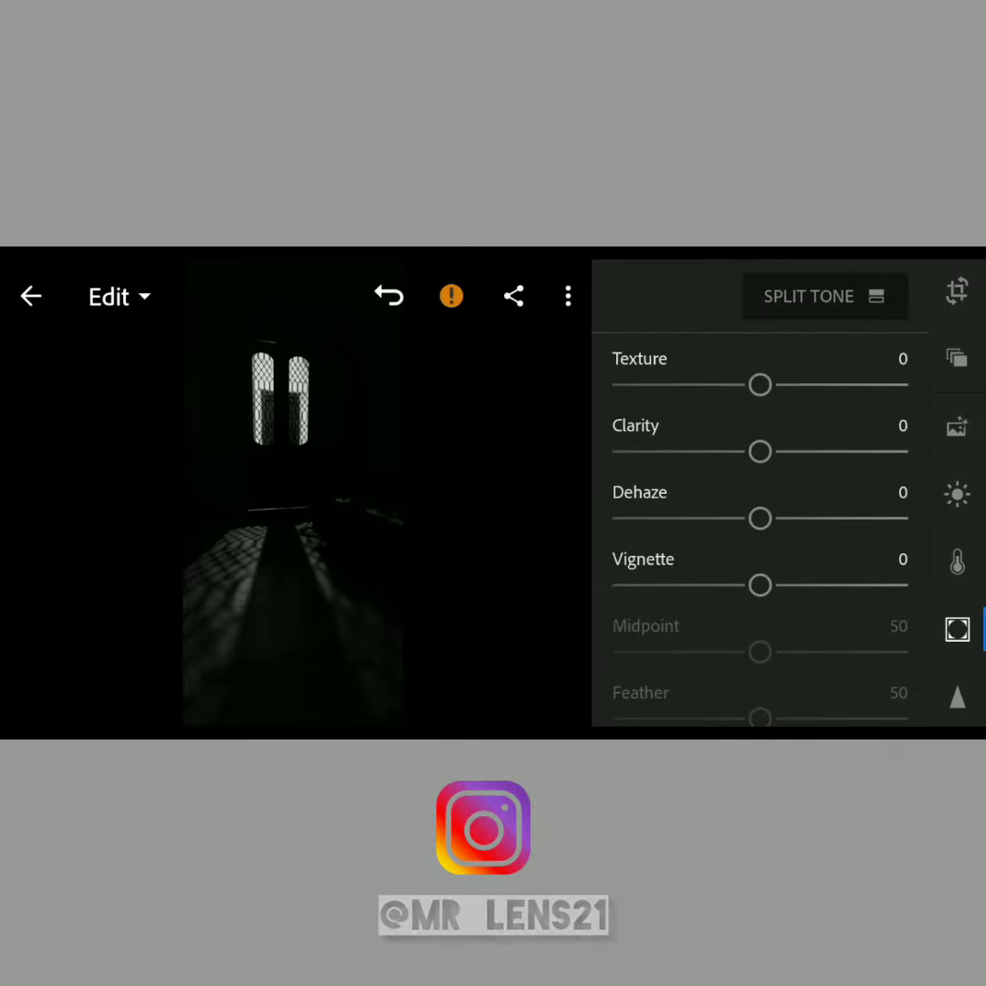
left_click_drag(760, 383, 724, 384)
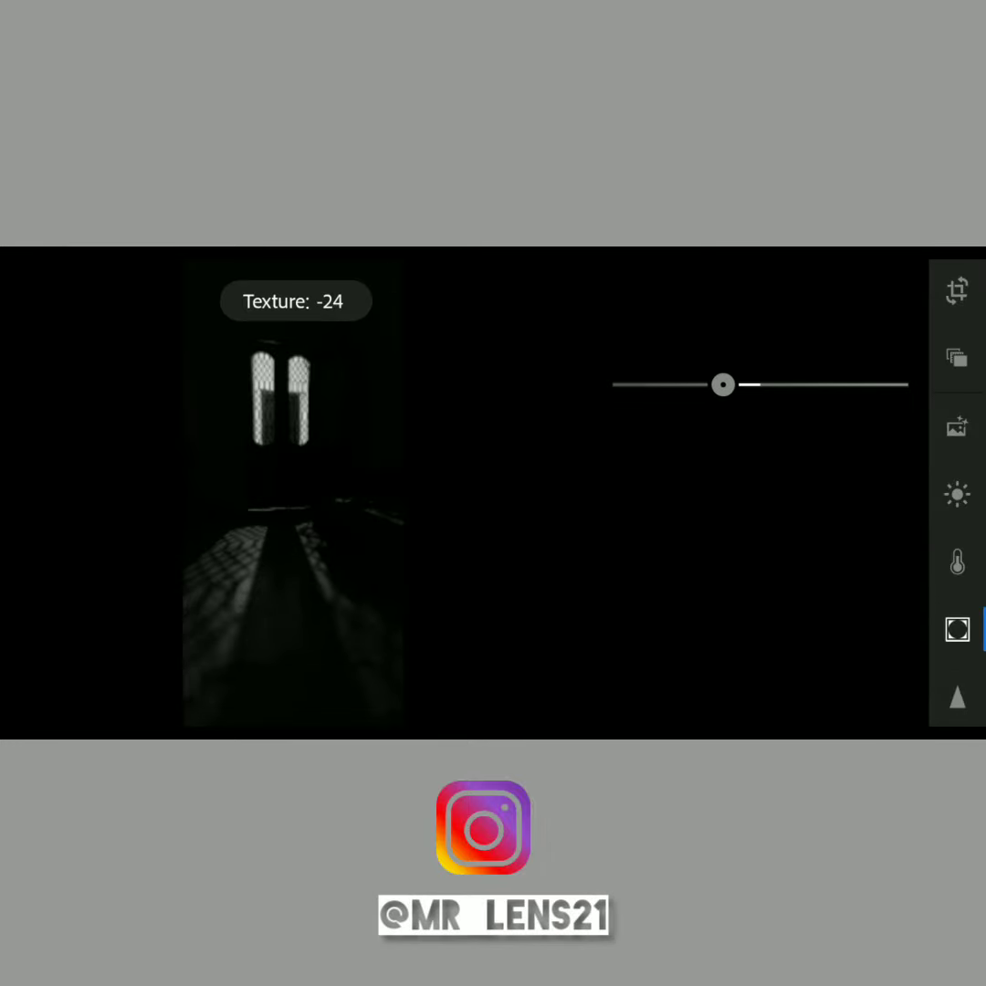
left_click_drag(722, 383, 674, 384)
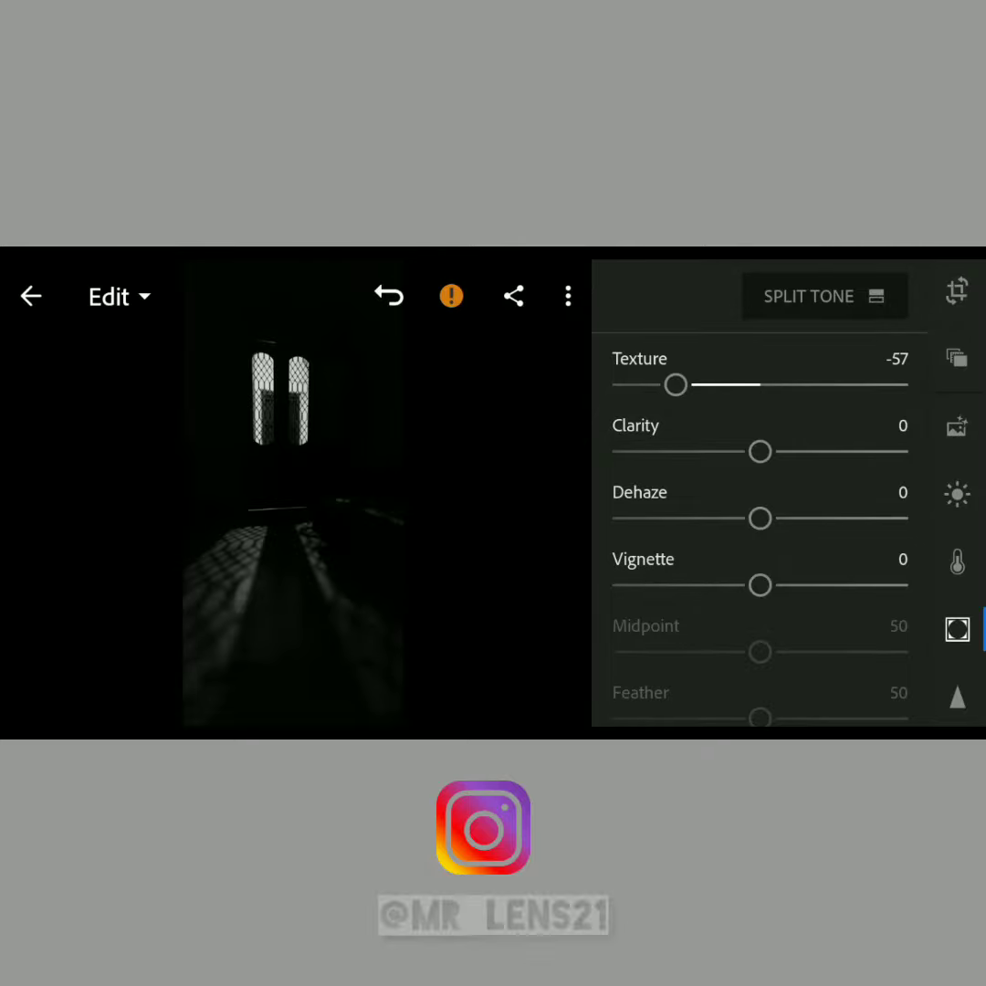
left_click_drag(760, 453, 738, 401)
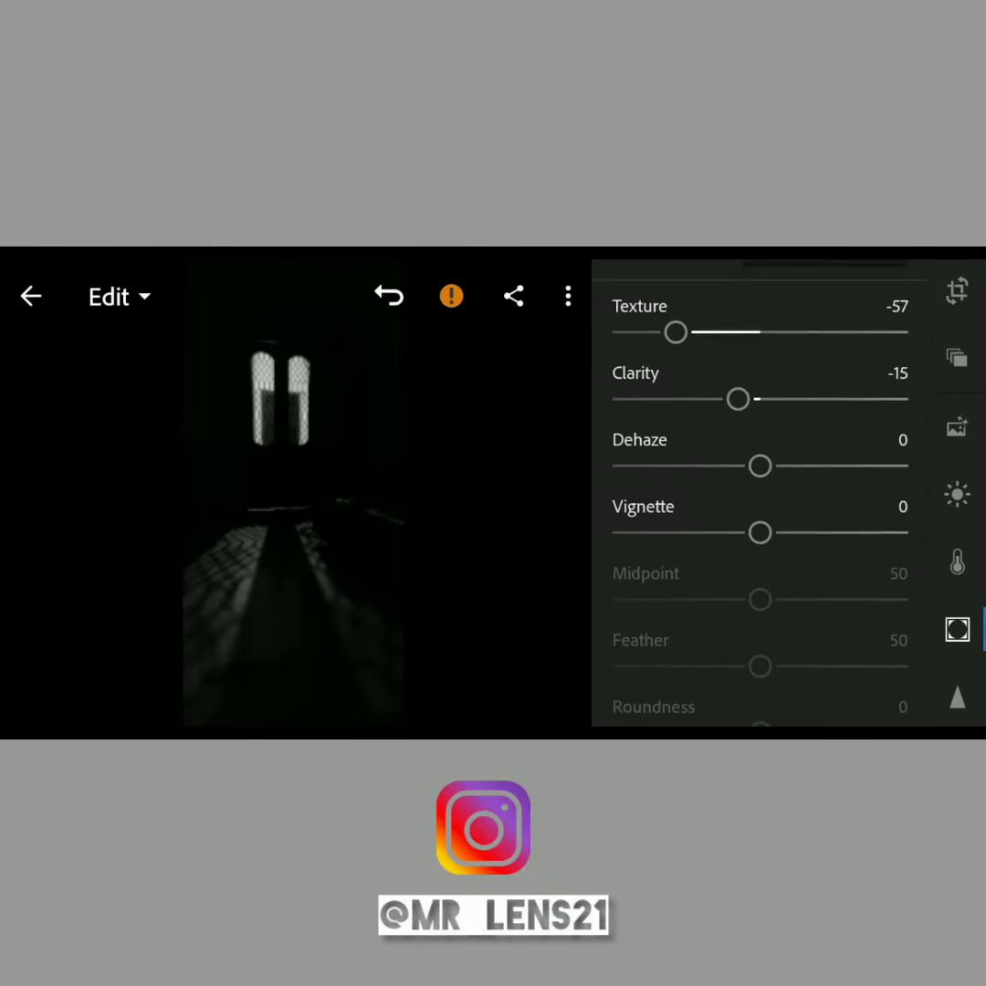
scroll("down", 3)
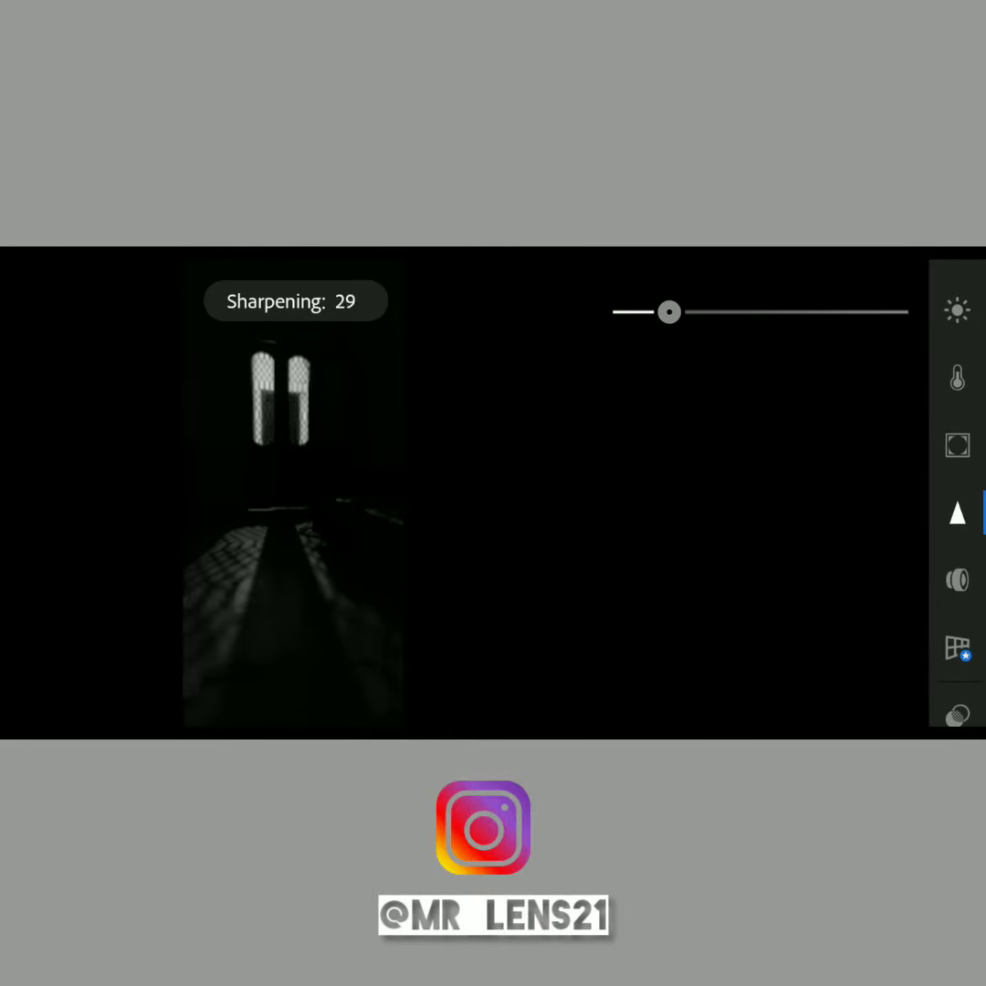
Raise sharpening to 52, then enable chromatic aberration removal and lens profile corrections.
left_click_drag(668, 312, 720, 313)
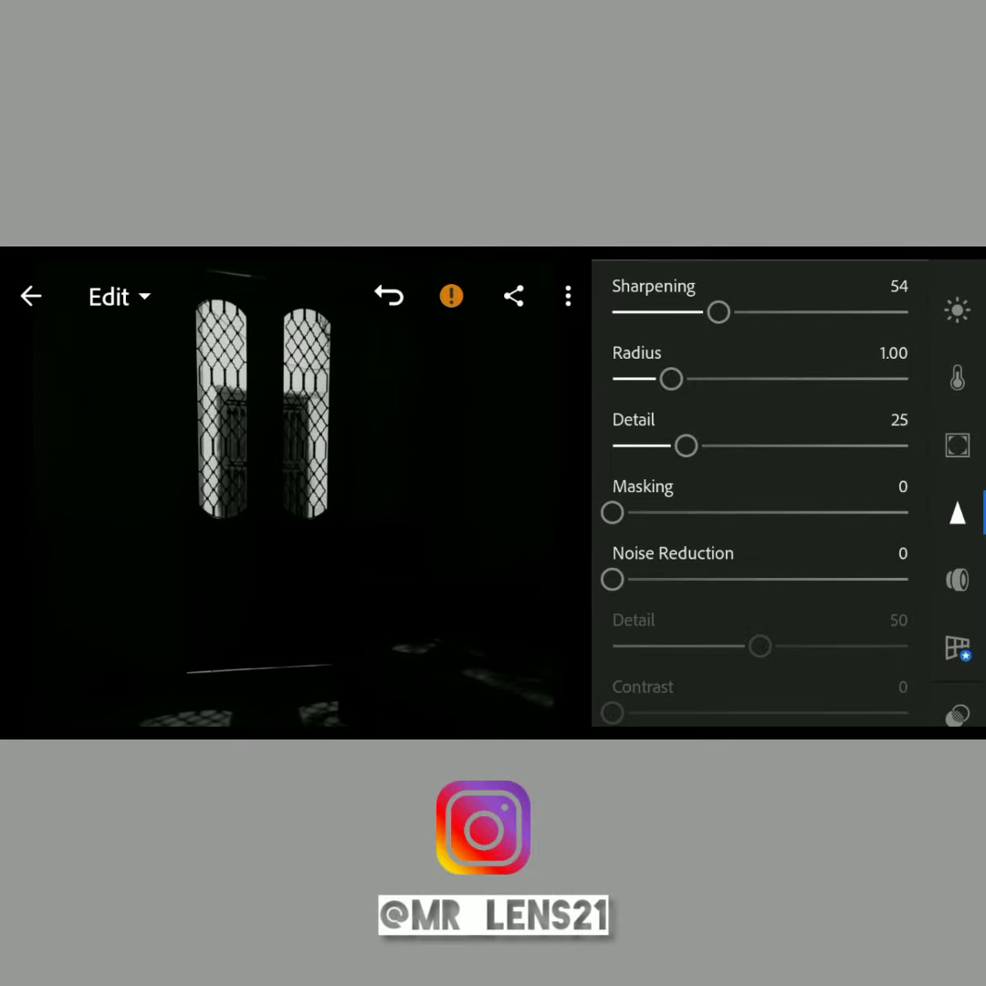
left_click_drag(721, 310, 716, 311)
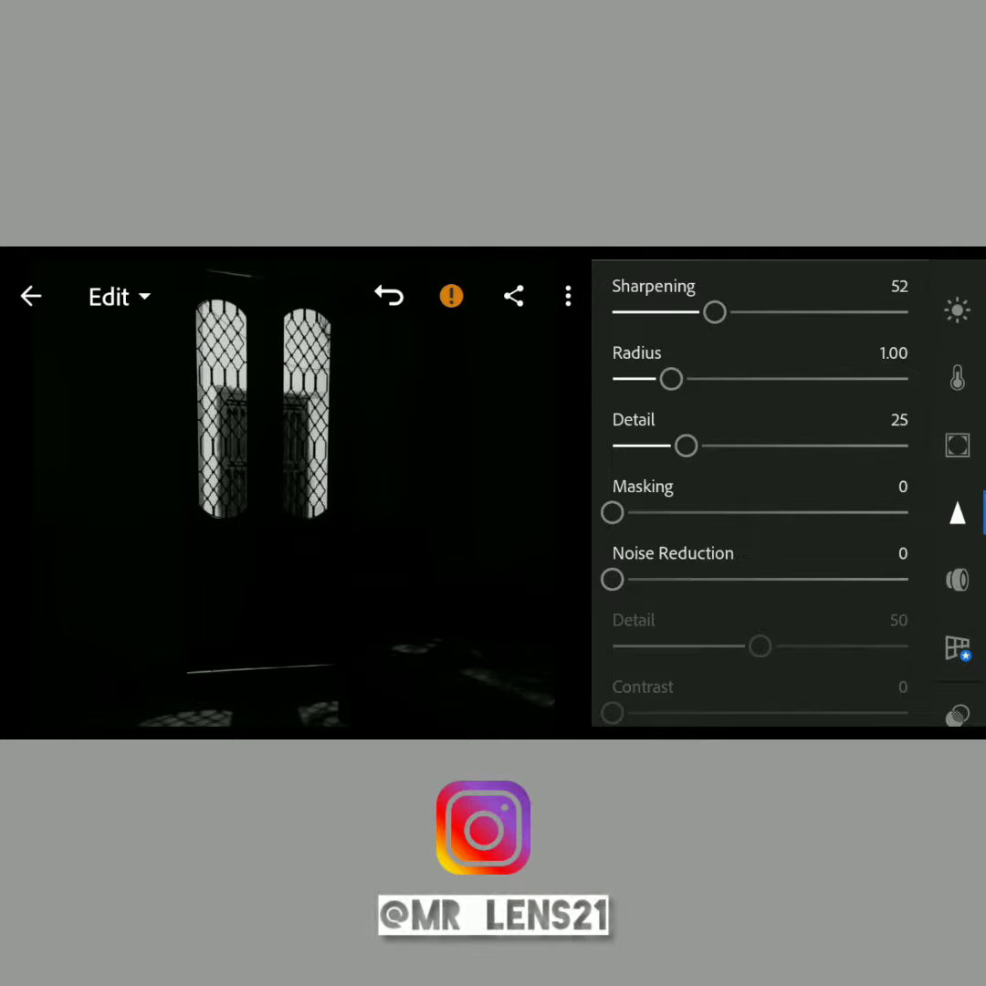
scroll("down", 3)
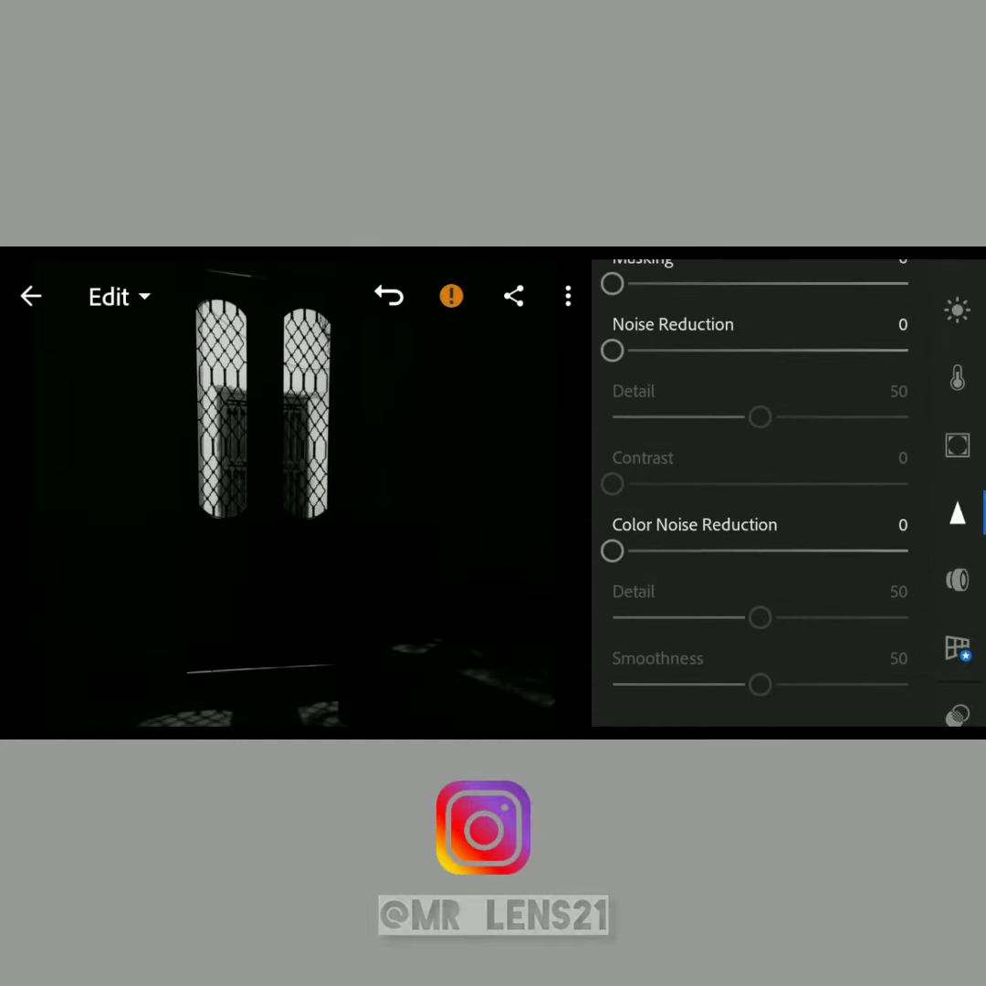
left_click(957, 579)
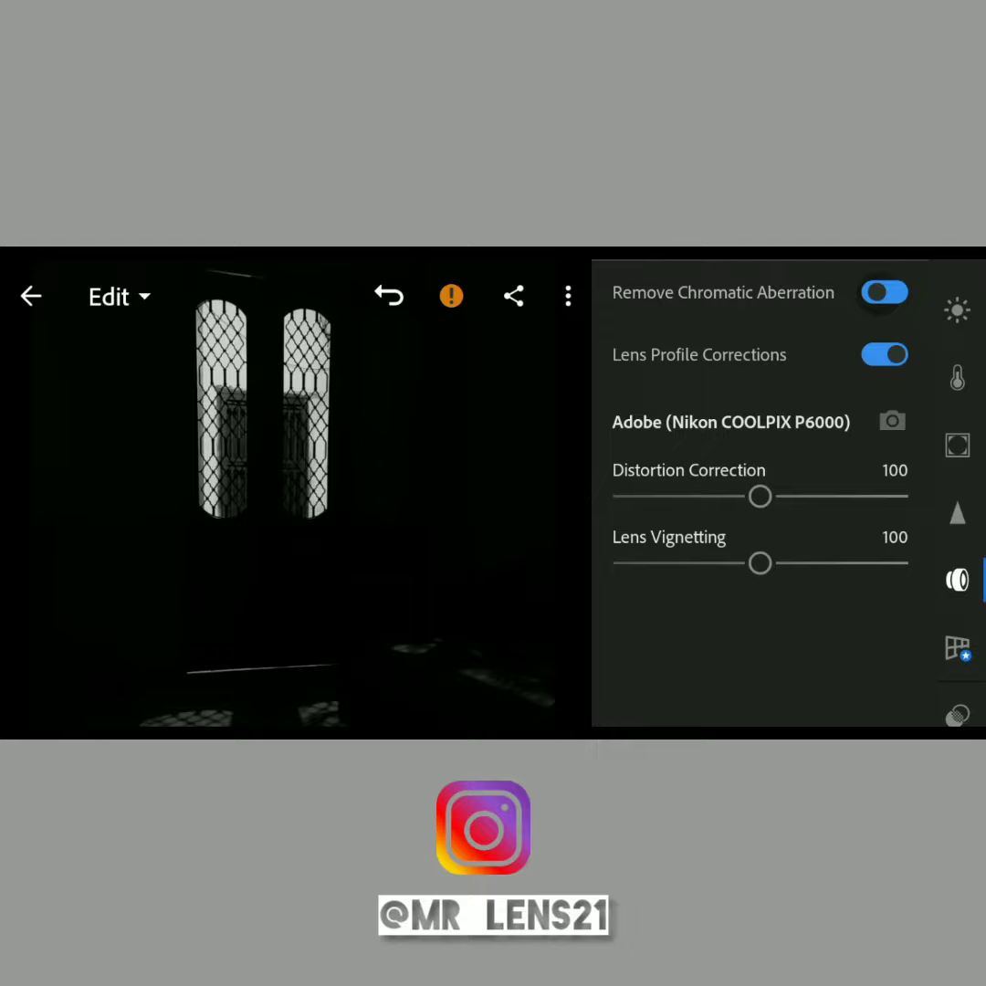
left_click(884, 354)
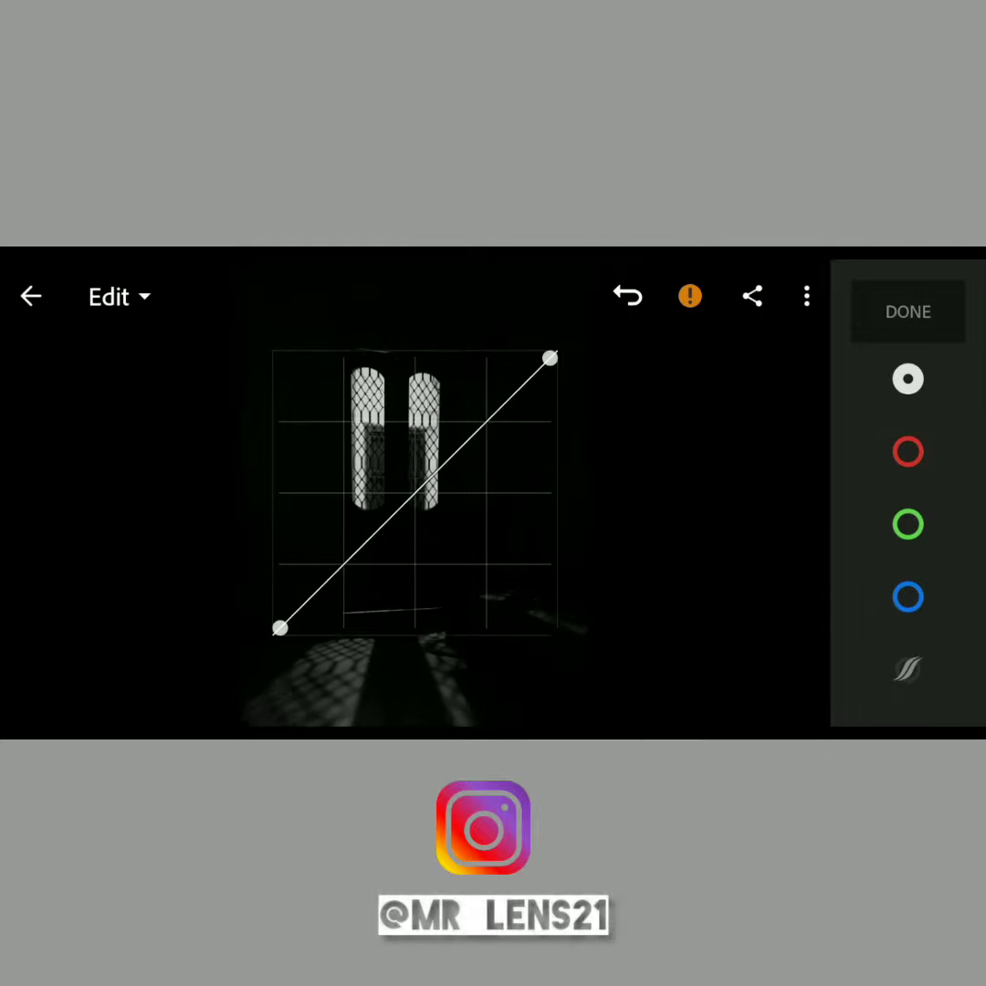
Pull the curve midpoint down and back to the diagonal, then lift a highlight point slightly.
left_click_drag(422, 493, 422, 513)
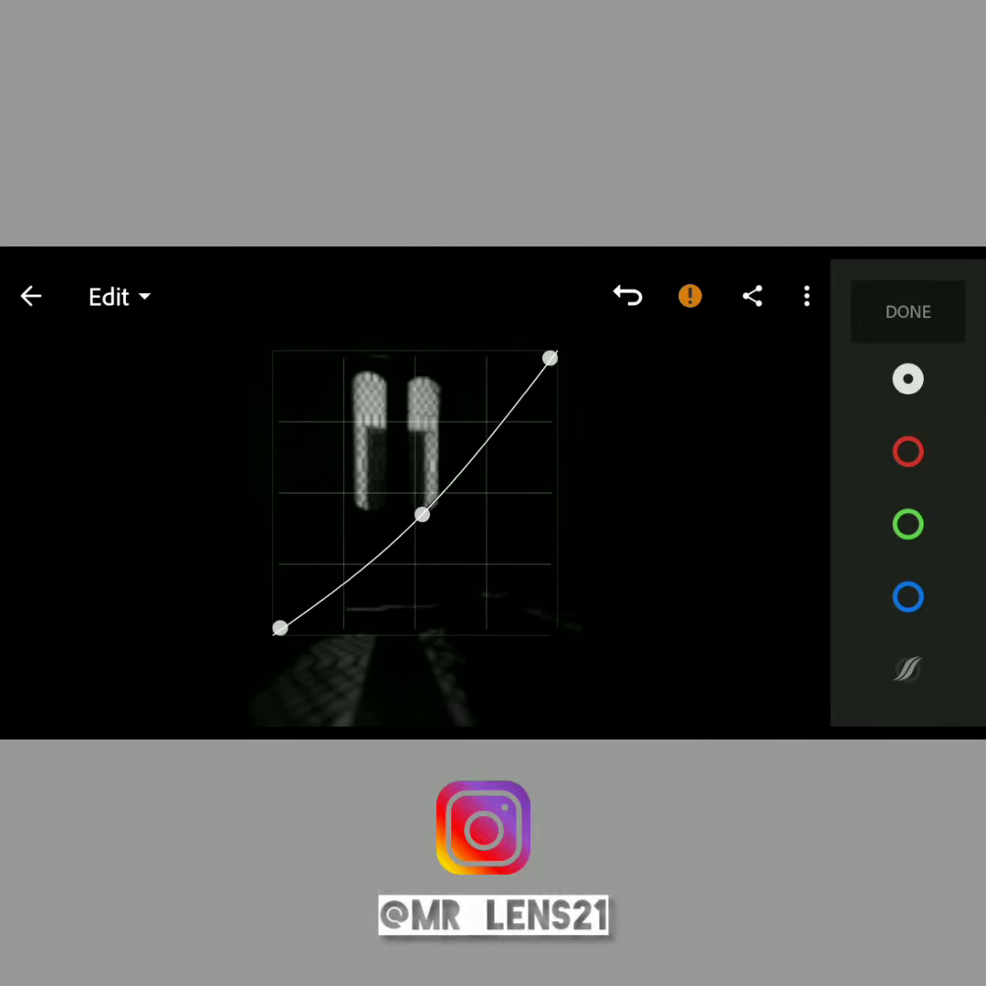
left_click_drag(423, 515, 402, 497)
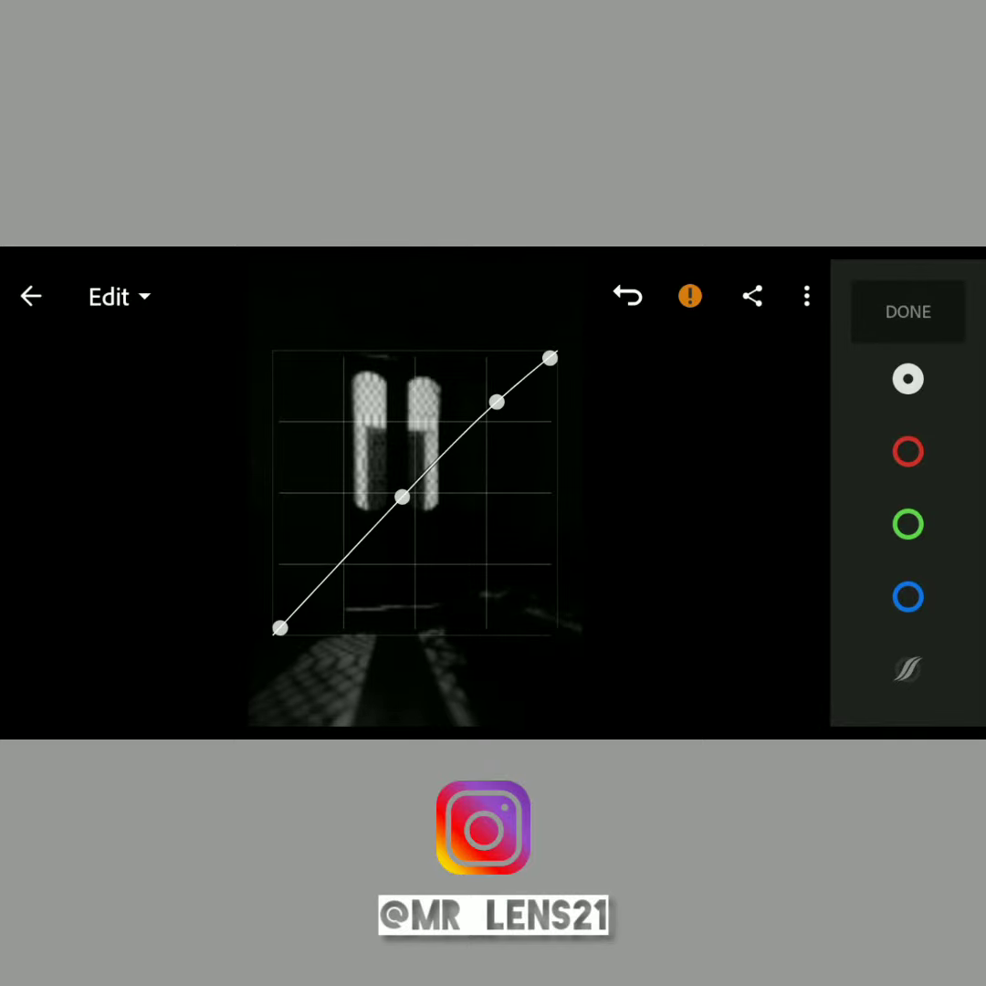
left_click_drag(521, 400, 508, 389)
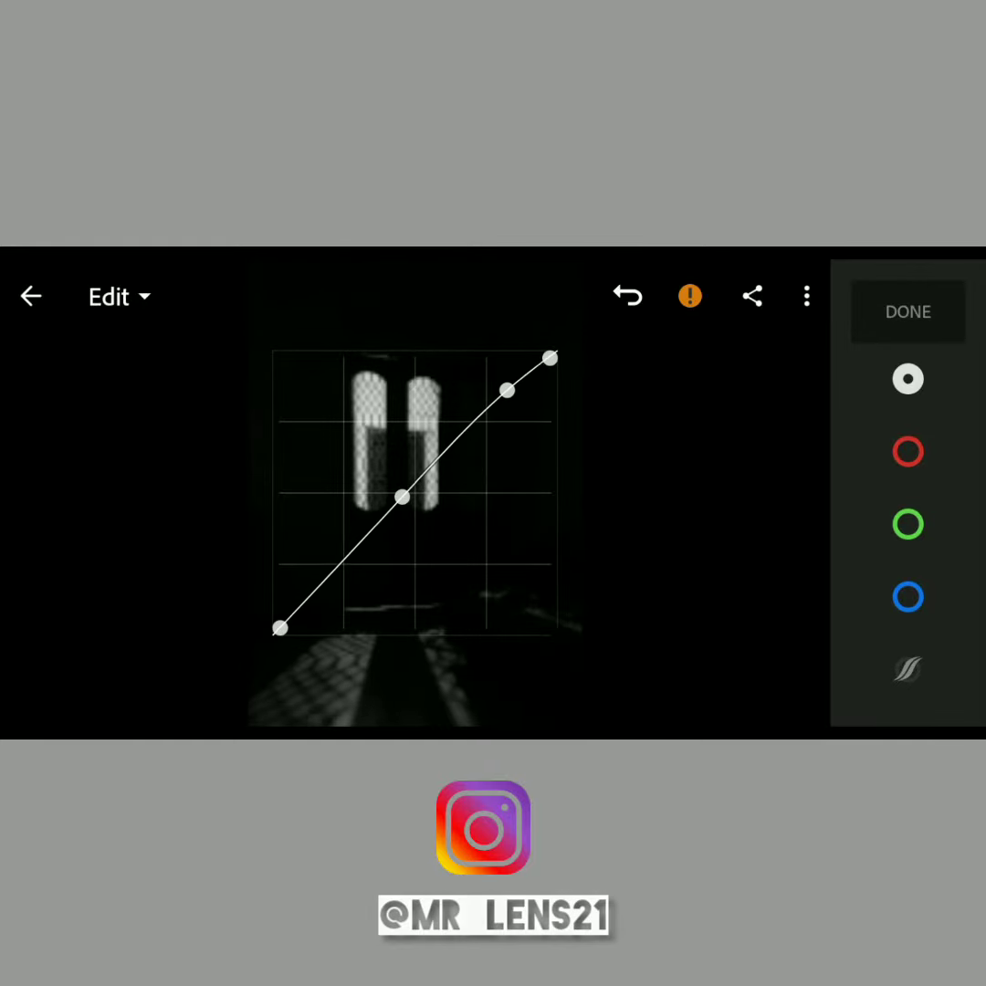